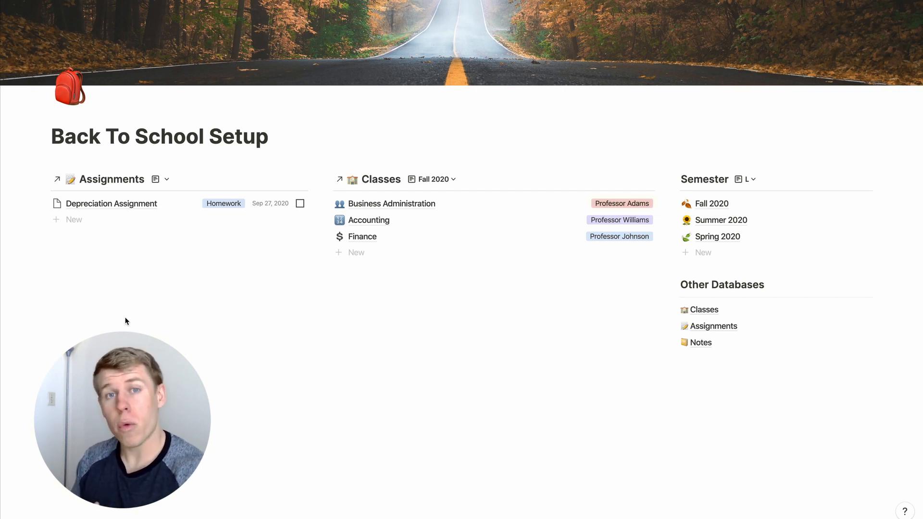
pyautogui.moveTo(202, 320)
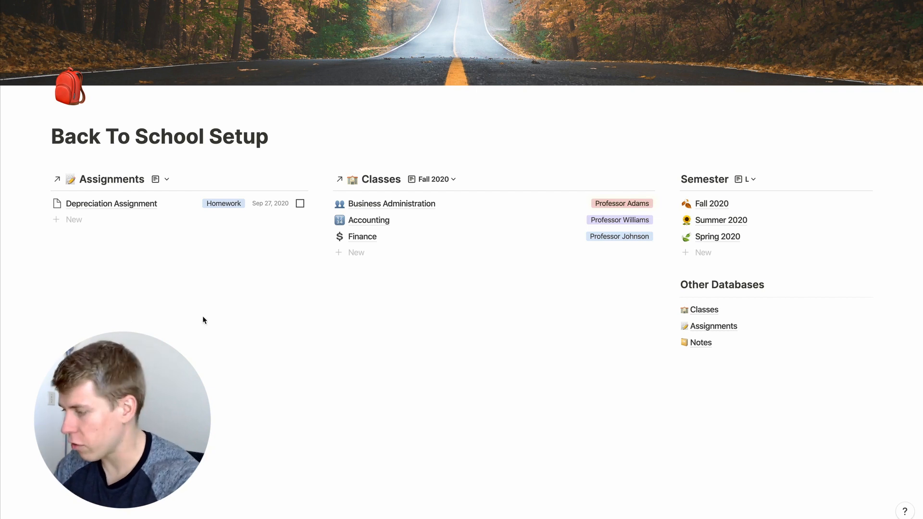
pyautogui.moveTo(825, 157)
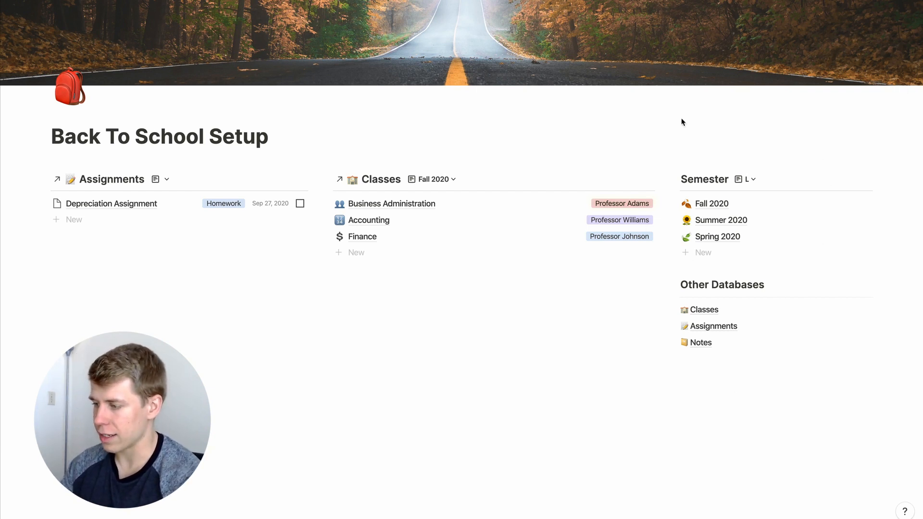
pyautogui.moveTo(668, 184)
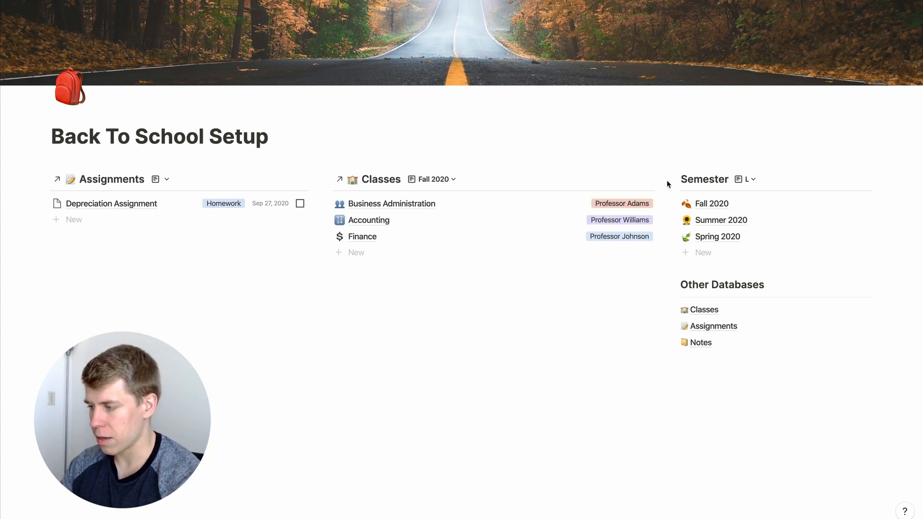
pyautogui.moveTo(730, 228)
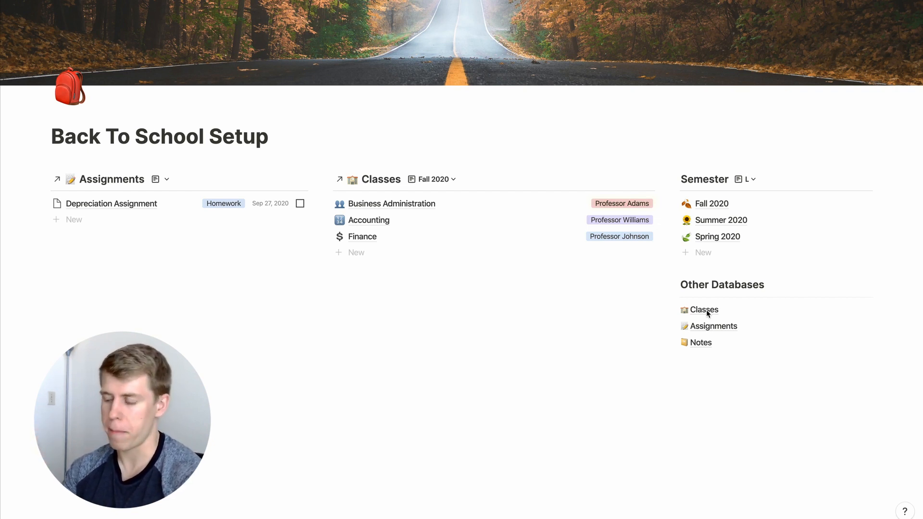
pyautogui.moveTo(725, 298)
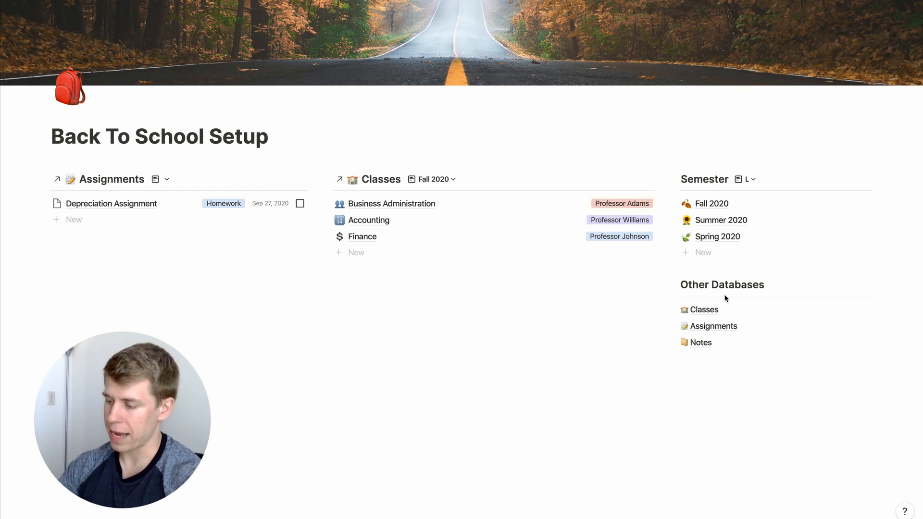
pyautogui.moveTo(634, 315)
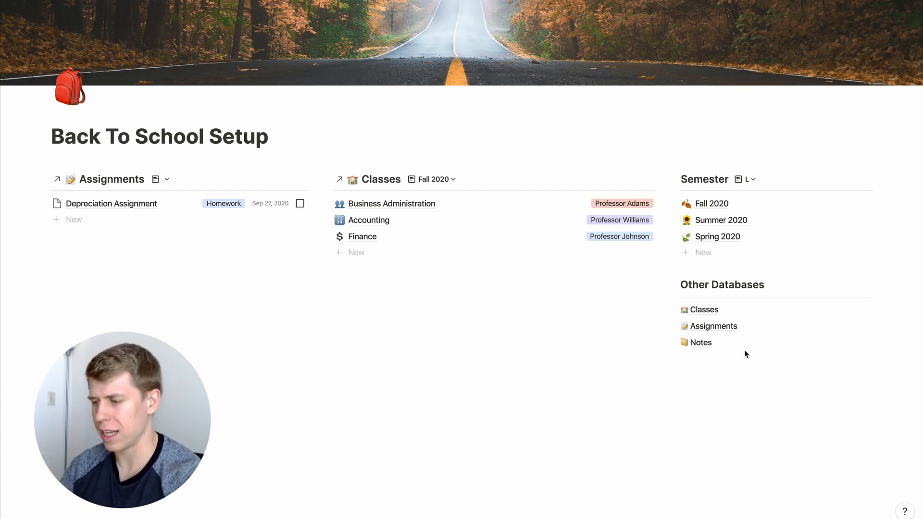
pyautogui.moveTo(349, 249)
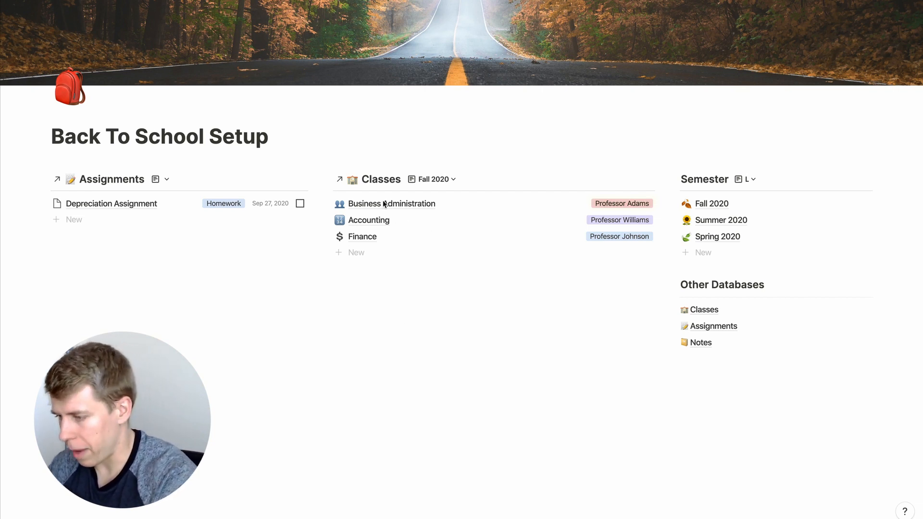
# Open the Business Administration class page as a full page
pyautogui.click(390, 204)
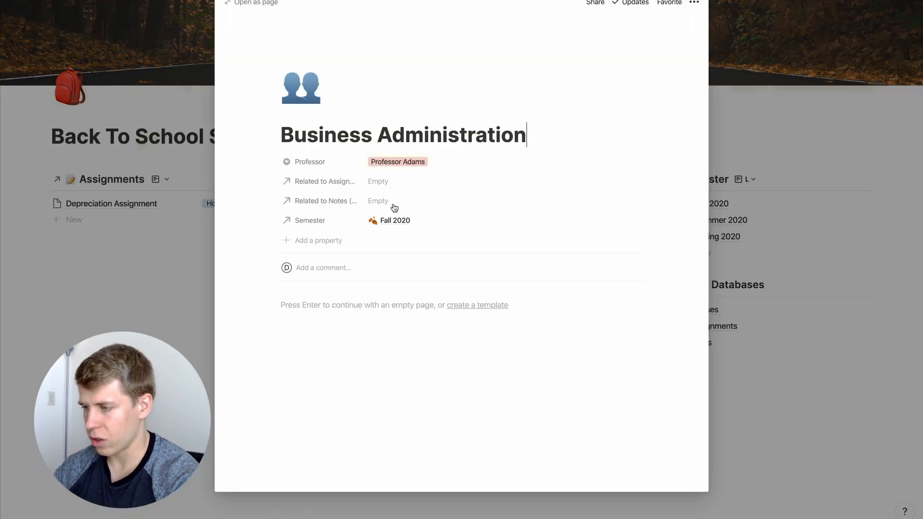
pyautogui.moveTo(291, 173)
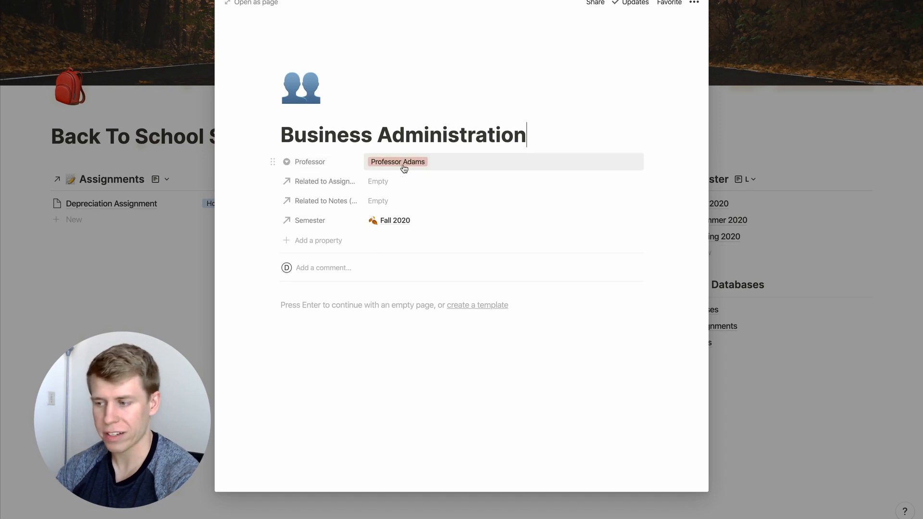
pyautogui.click(398, 161)
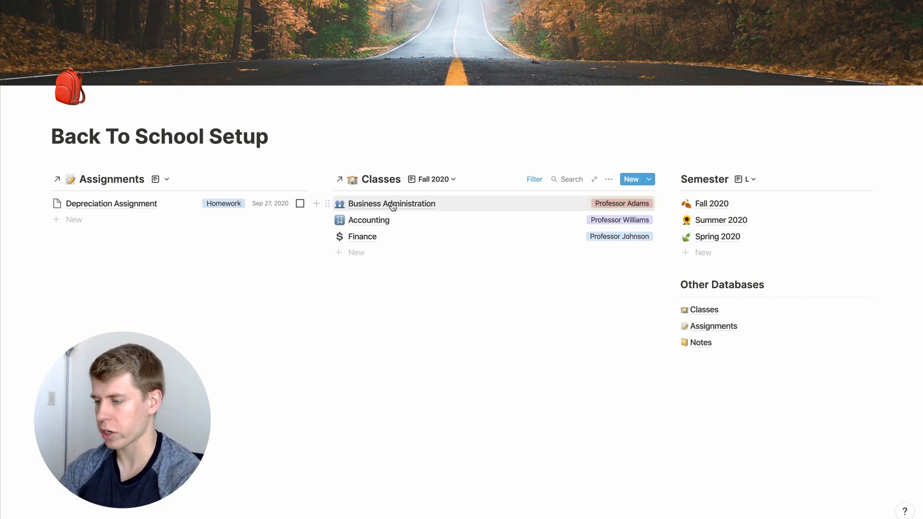
pyautogui.click(391, 203)
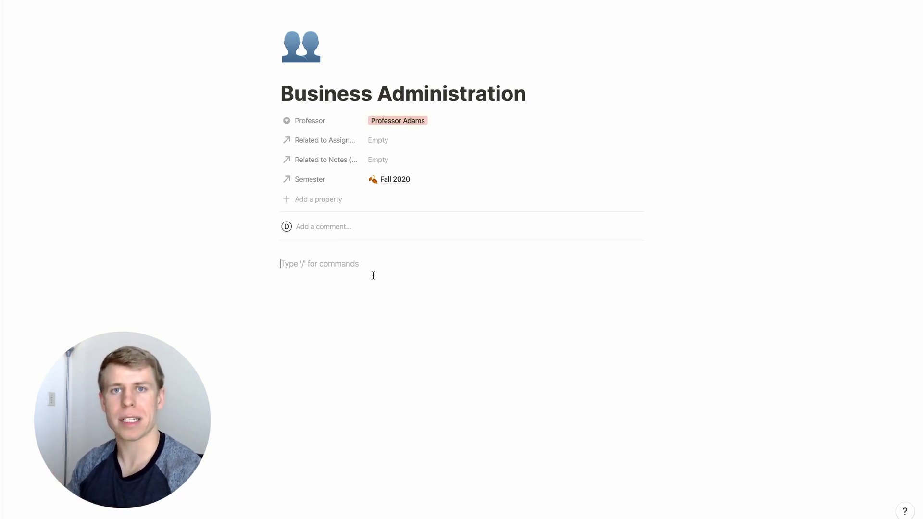
# Add two toggle list blocks named 'Assignments' and 'Notes' to the page body
pyautogui.write('/')
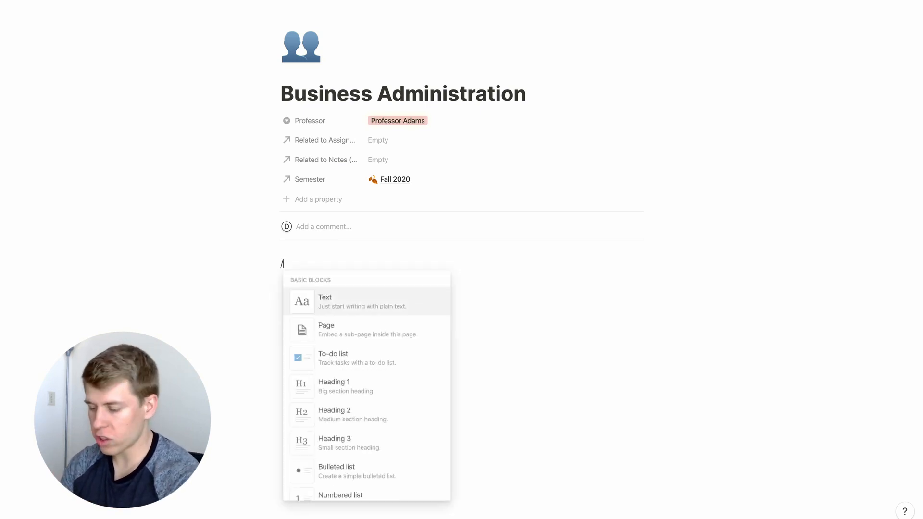
pyautogui.write('togg')
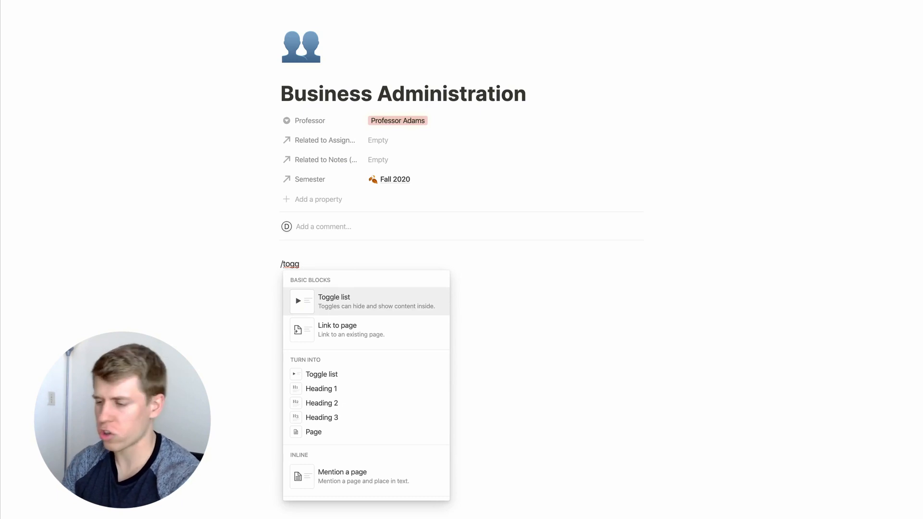
pyautogui.click(334, 301)
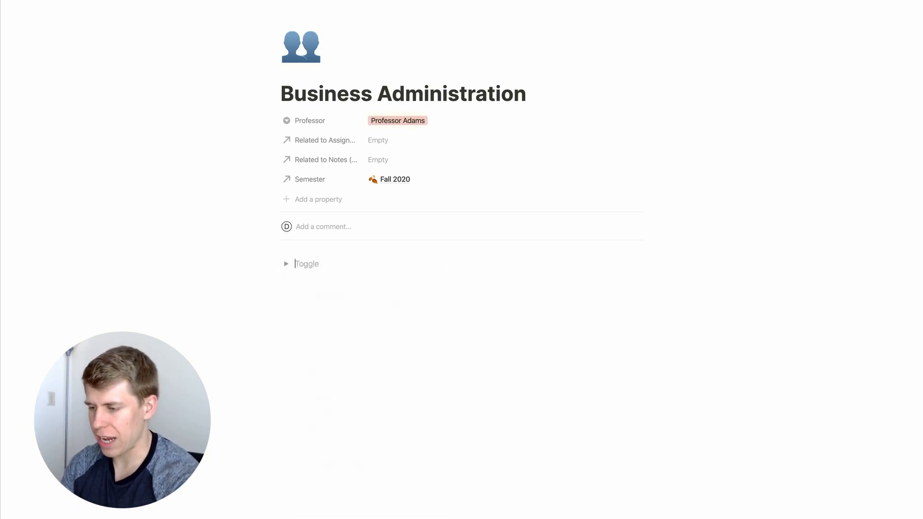
pyautogui.write('A')
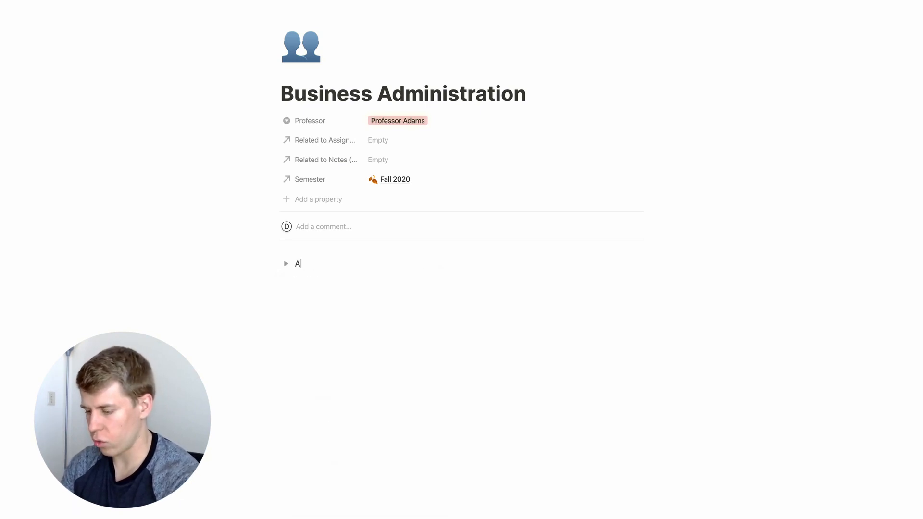
pyautogui.write('ssignments')
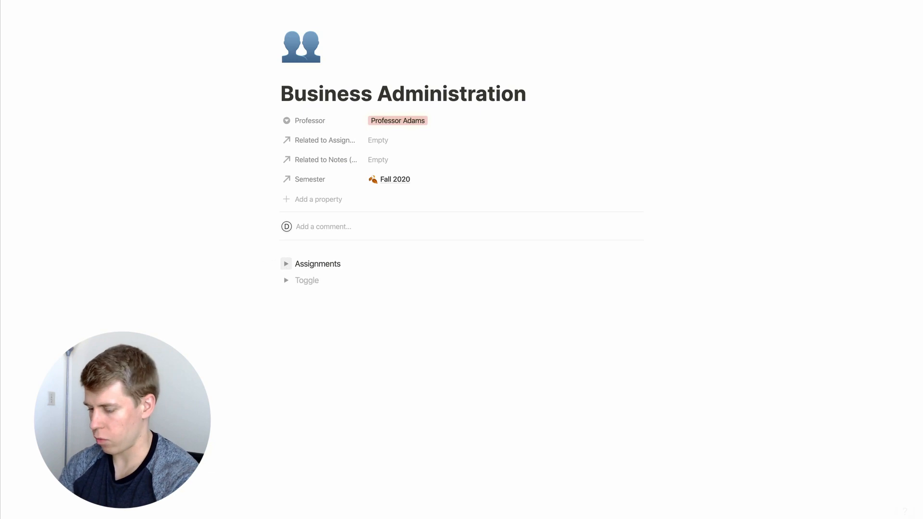
pyautogui.write('Notes')
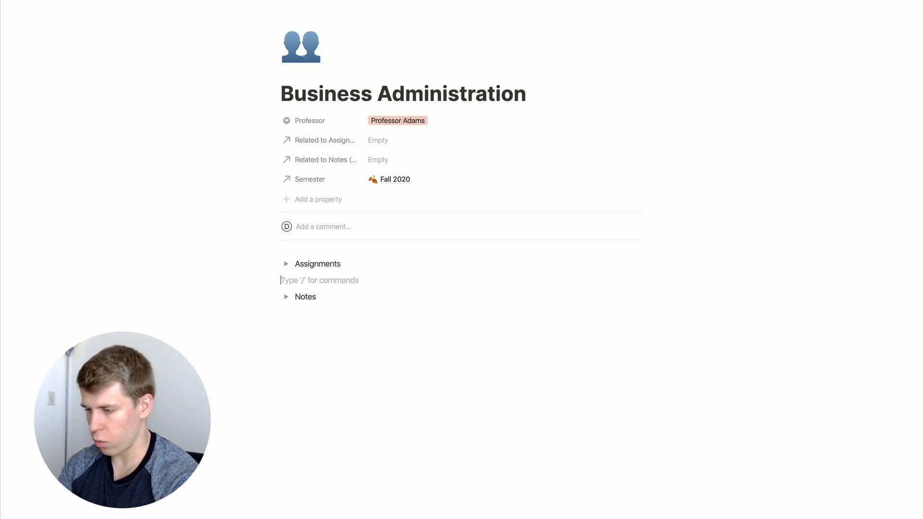
# Embed a linked Assignments database in the Assignments toggle, then expand it to show Depreciation Assignment
pyautogui.write('/crea')
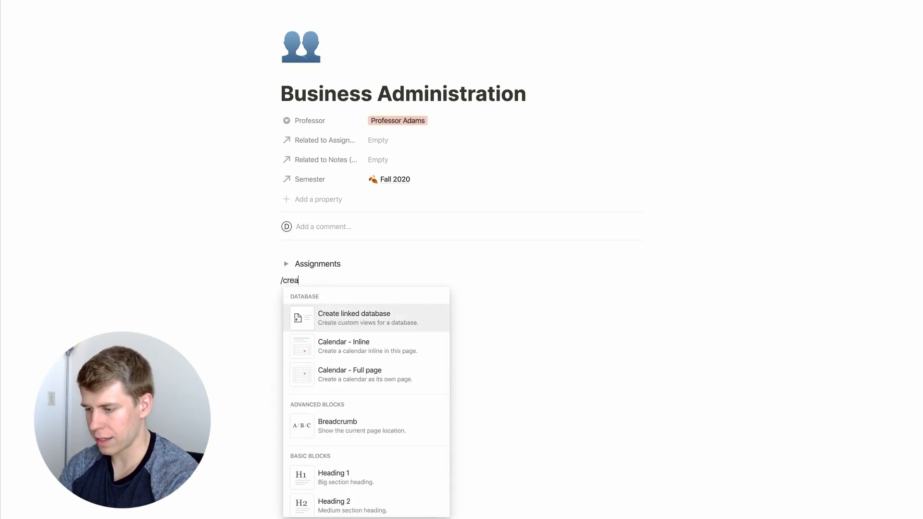
pyautogui.click(354, 318)
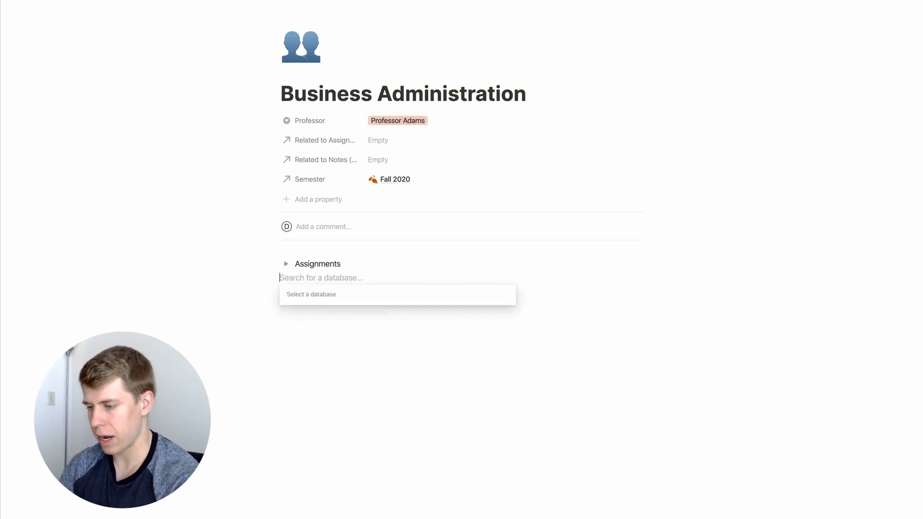
pyautogui.click(320, 277)
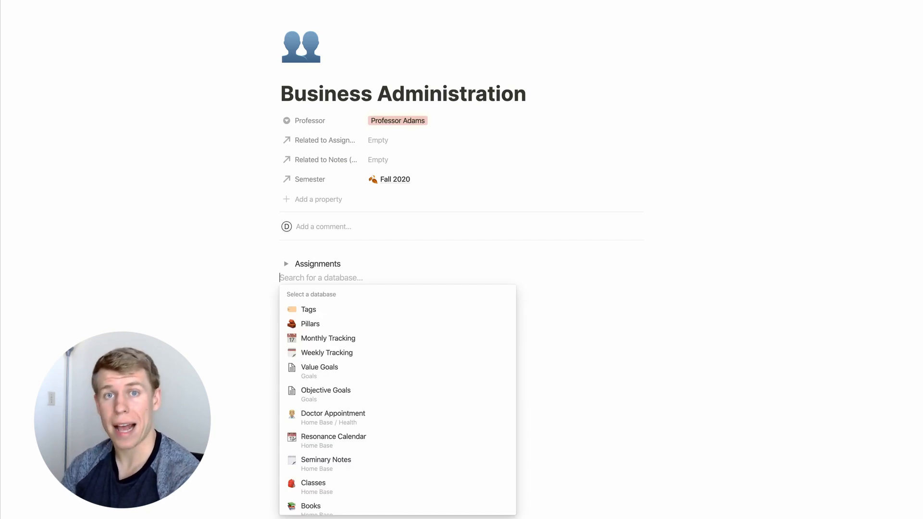
pyautogui.write('Assignments')
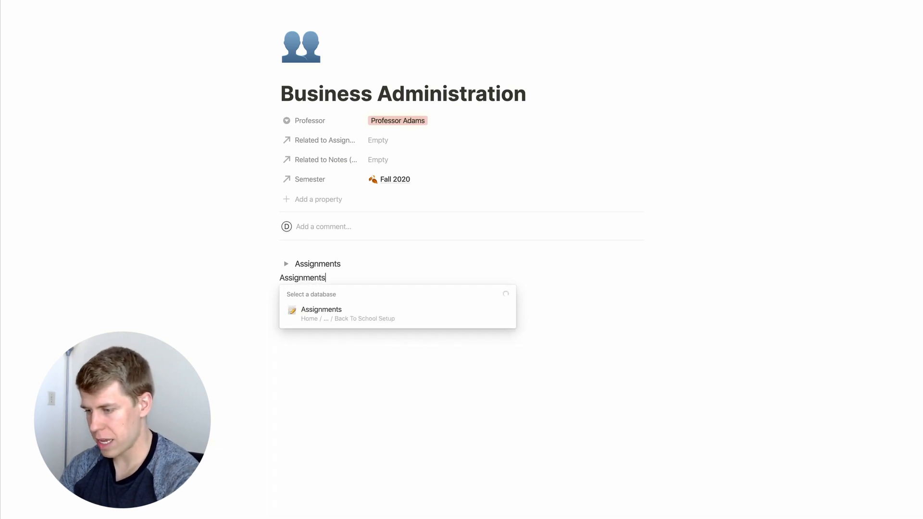
pyautogui.click(321, 309)
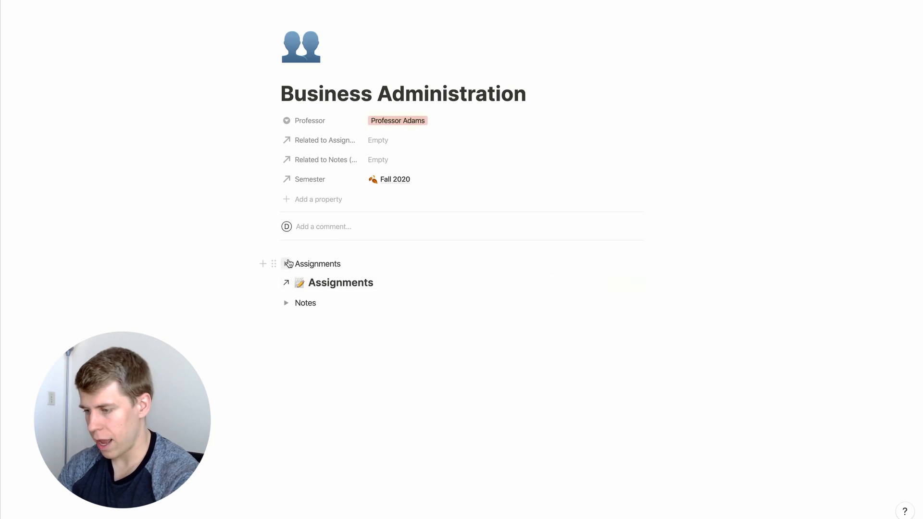
pyautogui.click(286, 263)
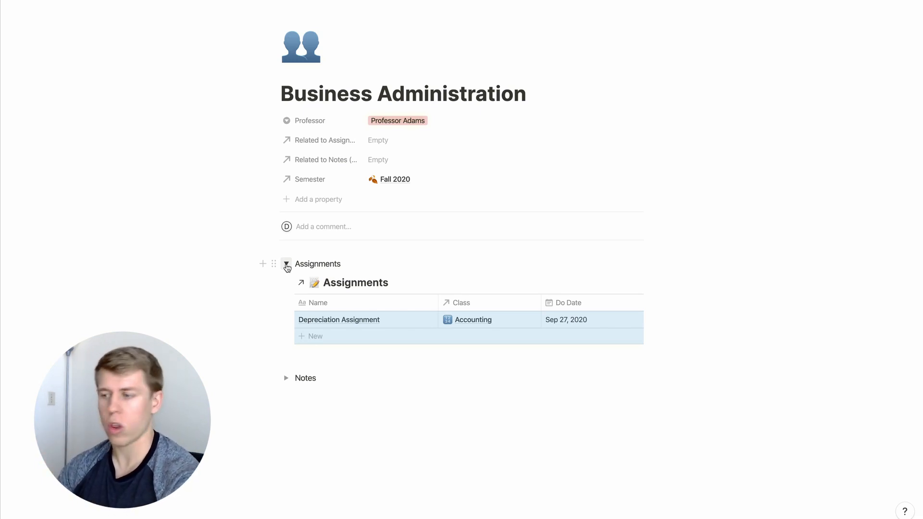
# Filter the linked Assignments table to Class contains Business Administration
pyautogui.click(286, 263)
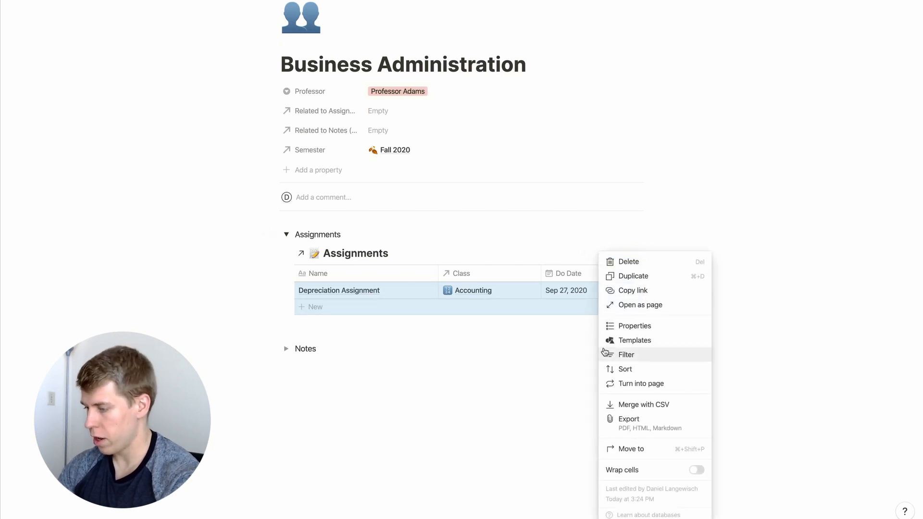
pyautogui.click(626, 354)
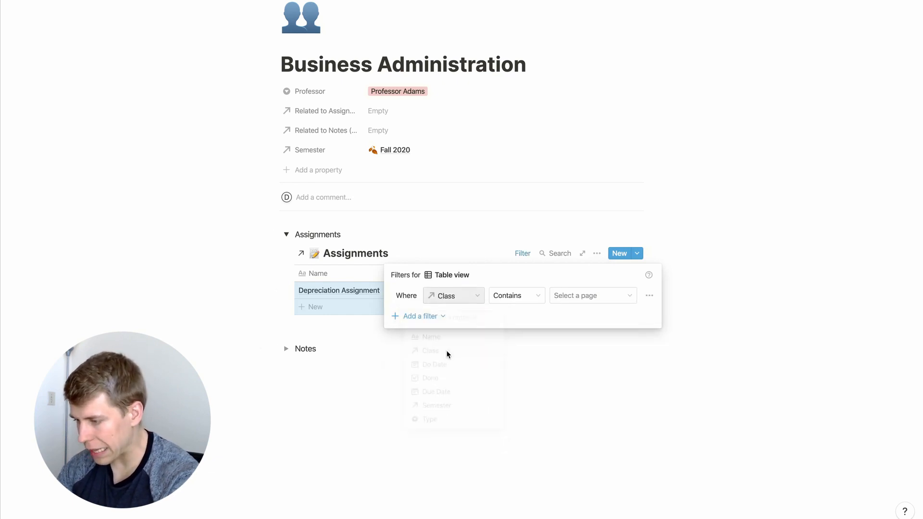
pyautogui.click(592, 296)
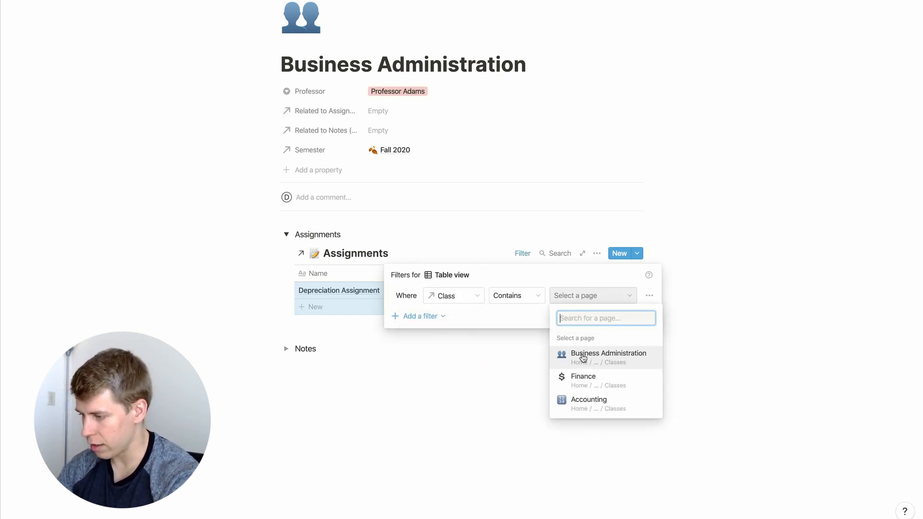
pyautogui.click(607, 353)
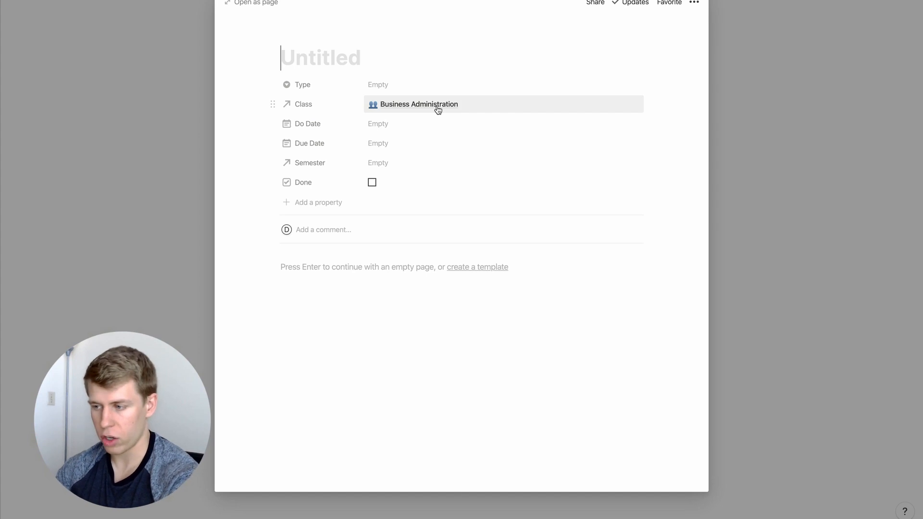
# Set the new assignment's Semester to Fall 2020 and title it 'Test Assignment'
pyautogui.click(377, 84)
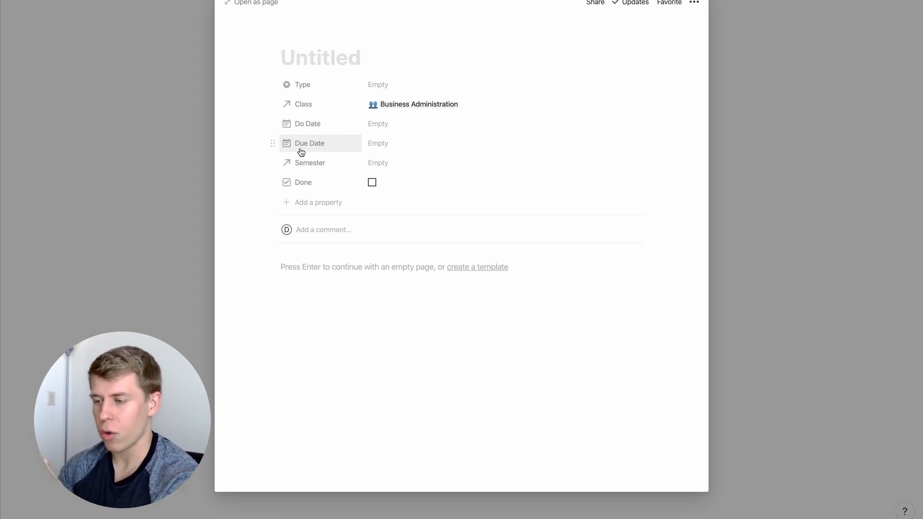
pyautogui.moveTo(322, 146)
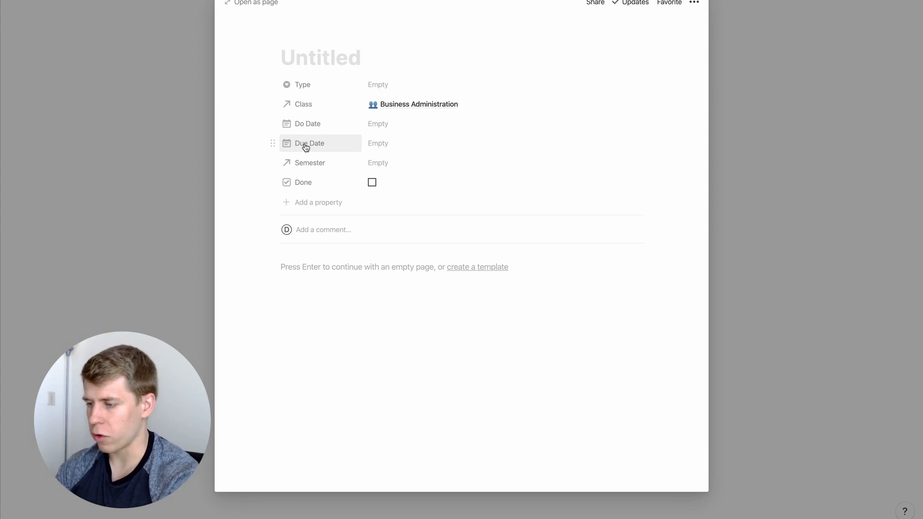
pyautogui.moveTo(378, 163)
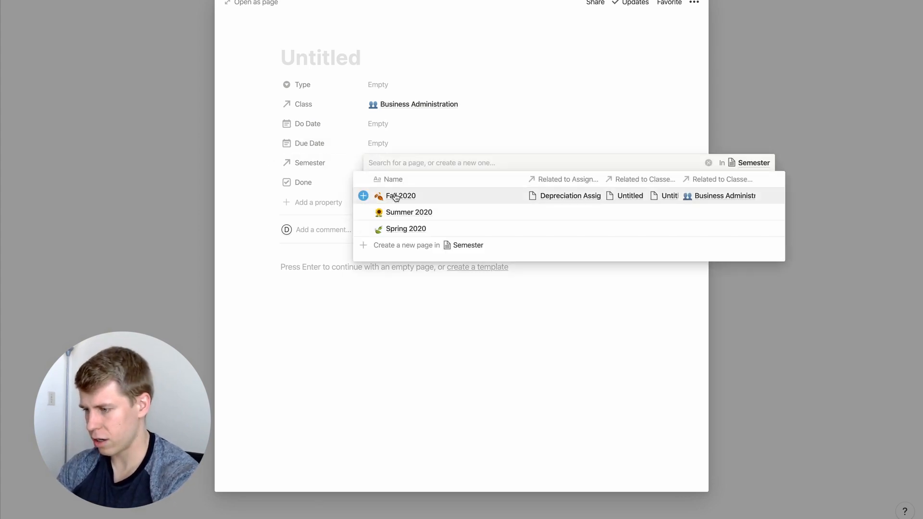
pyautogui.click(400, 196)
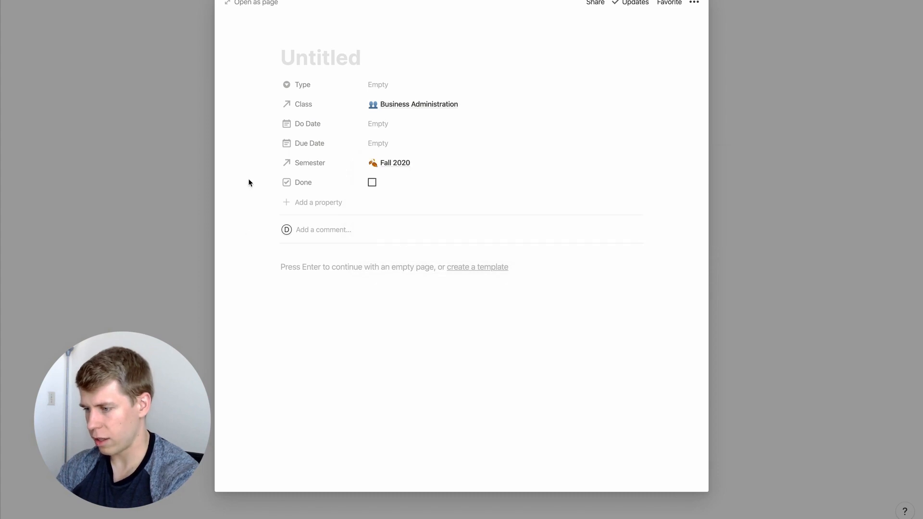
pyautogui.moveTo(518, 423)
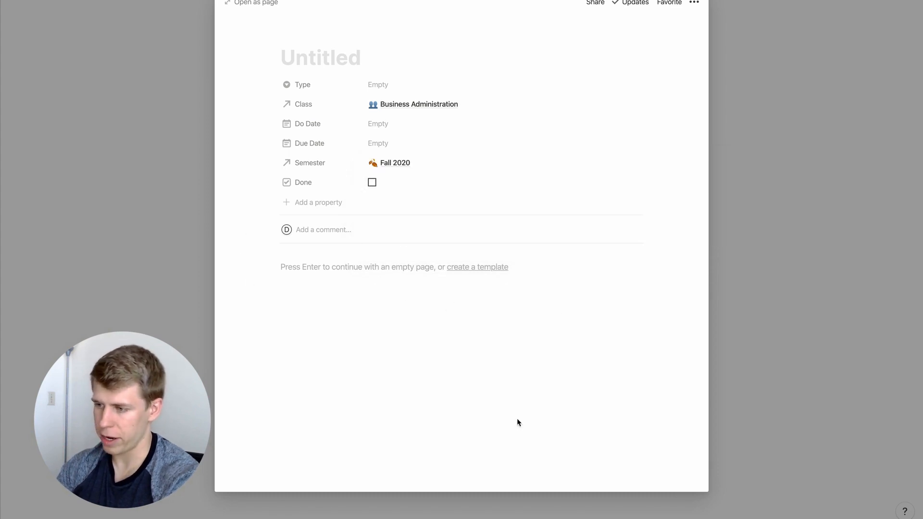
pyautogui.click(321, 57)
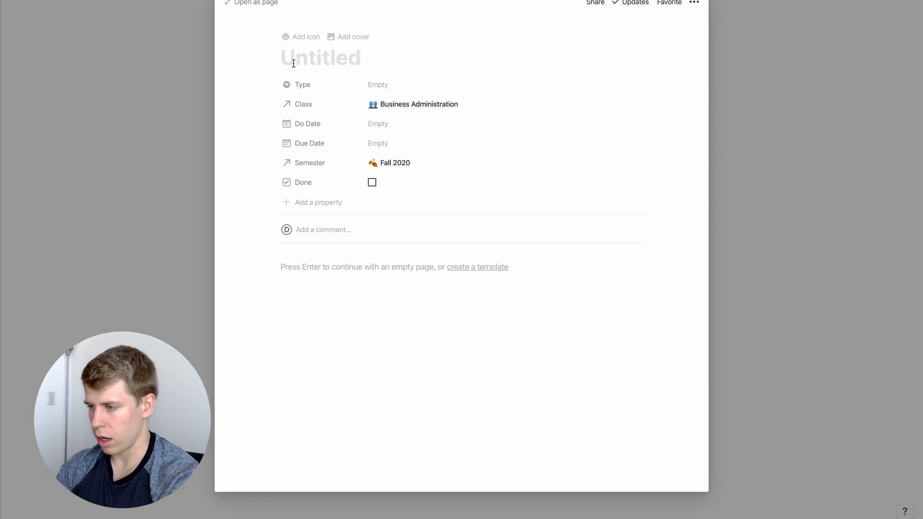
pyautogui.write('TEST')
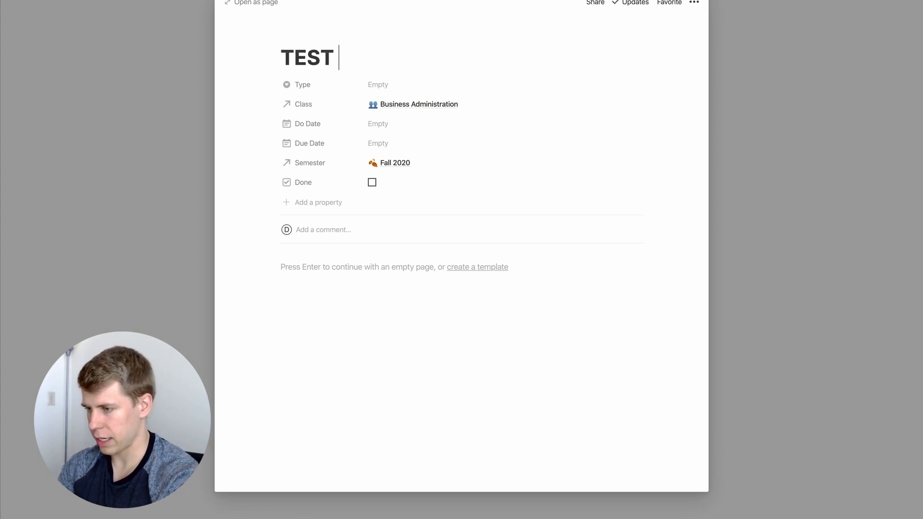
pyautogui.write('Test')
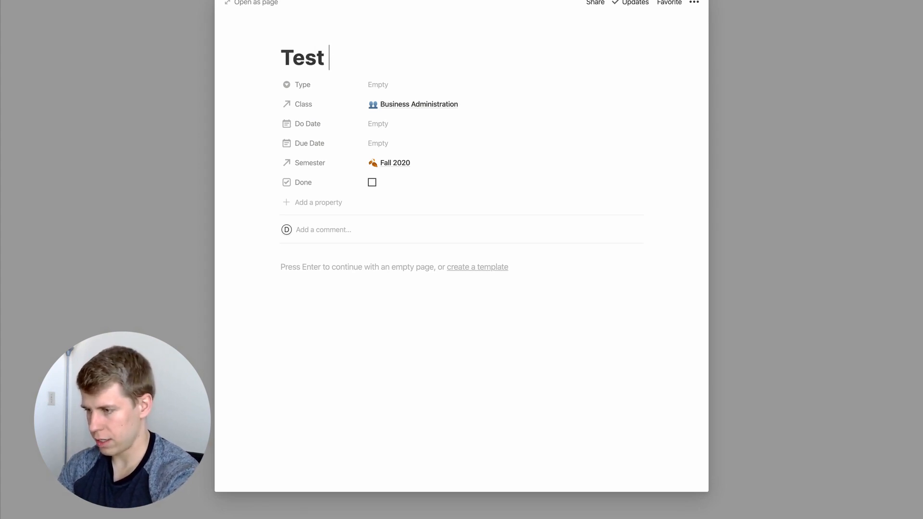
pyautogui.write('Assignment')
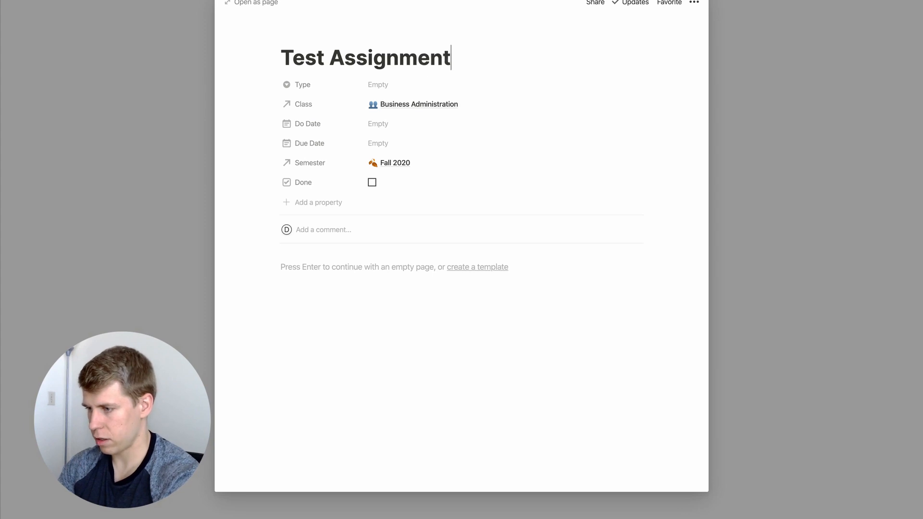
# Close the assignment and set its Do Date to Sep 27, 2020
pyautogui.click(378, 84)
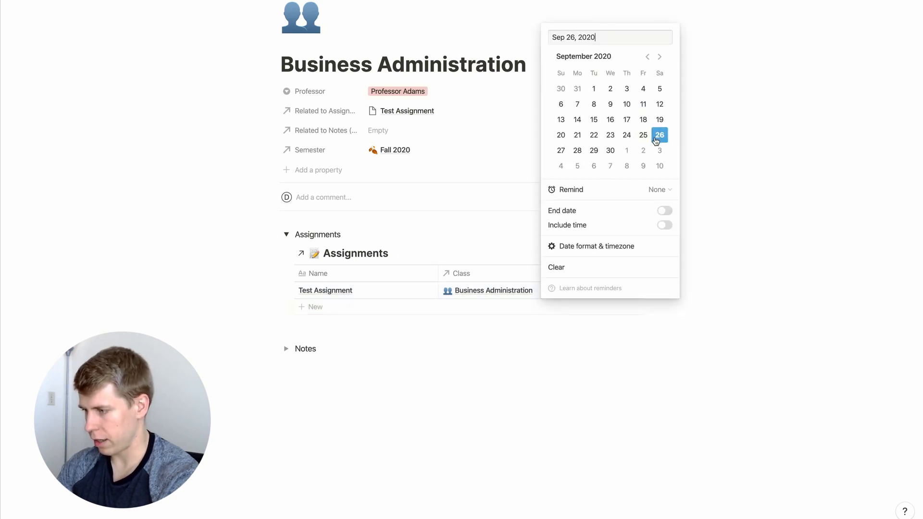
pyautogui.click(626, 150)
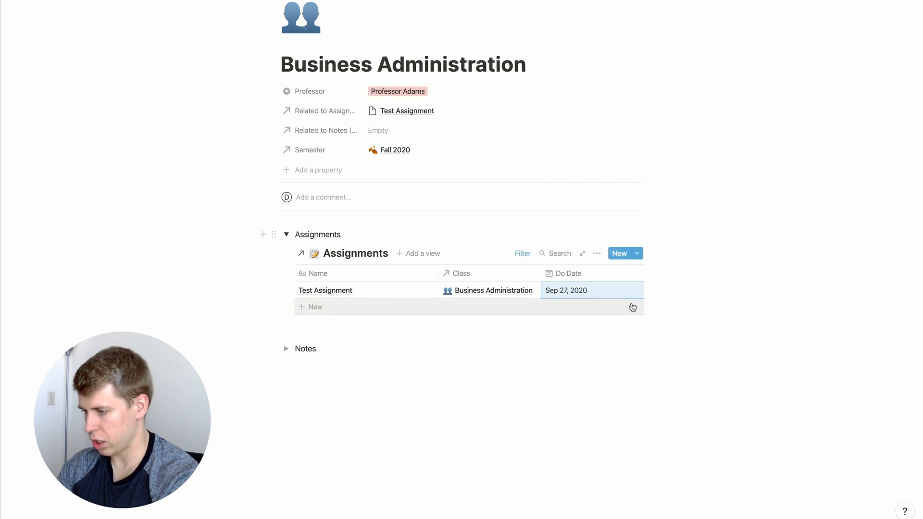
pyautogui.hscroll(3)
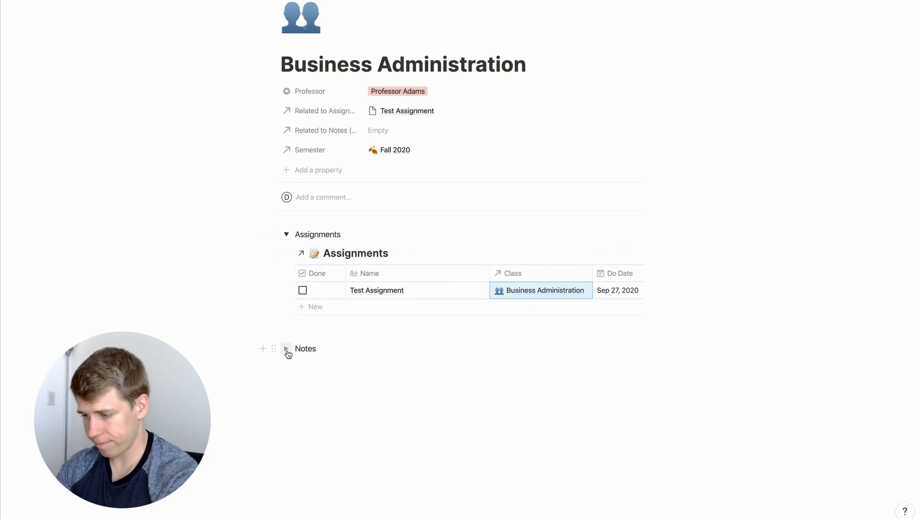
# Expand the Notes toggle and embed a linked Notes database inside it
pyautogui.click(286, 348)
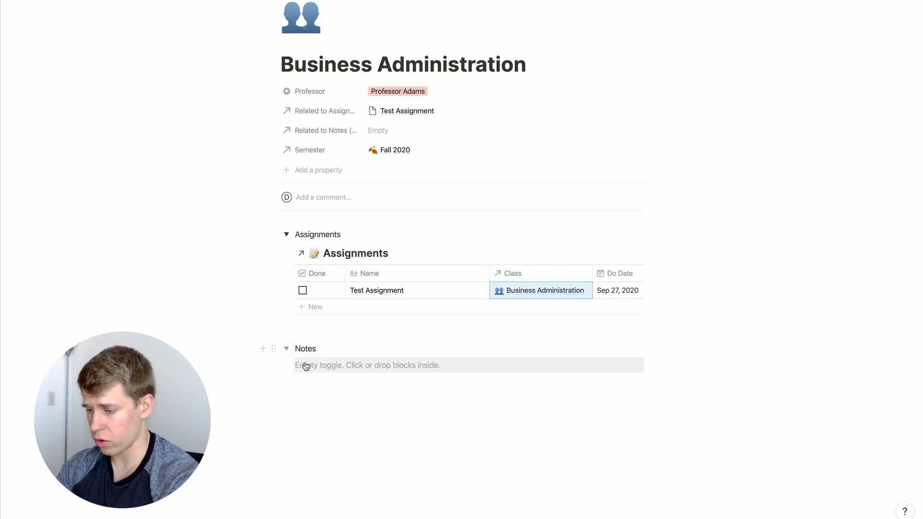
pyautogui.write('/create')
pyautogui.write('note')
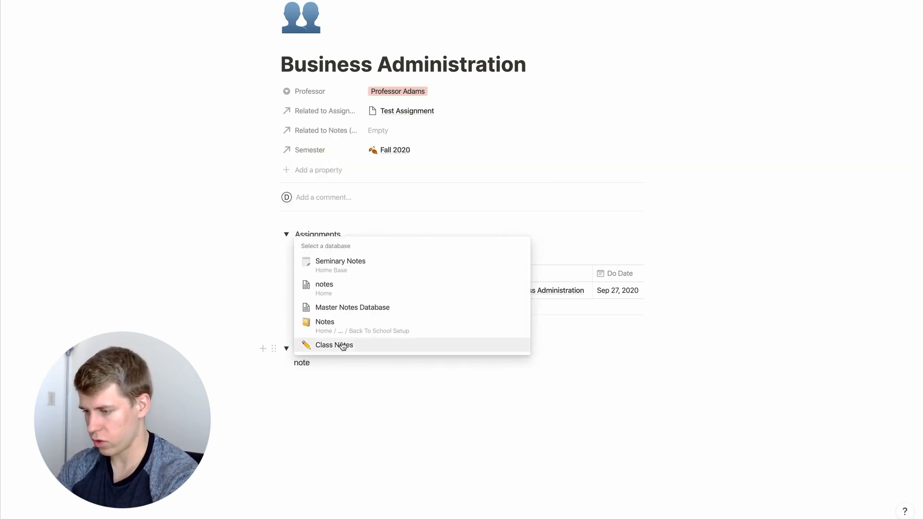
pyautogui.click(333, 345)
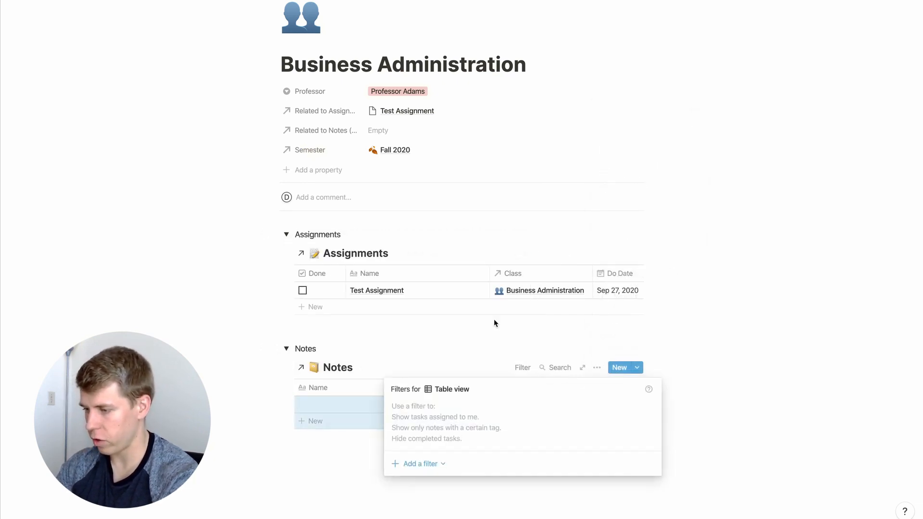
# Filter the linked Notes by Class and add a new untitled note
pyautogui.click(418, 463)
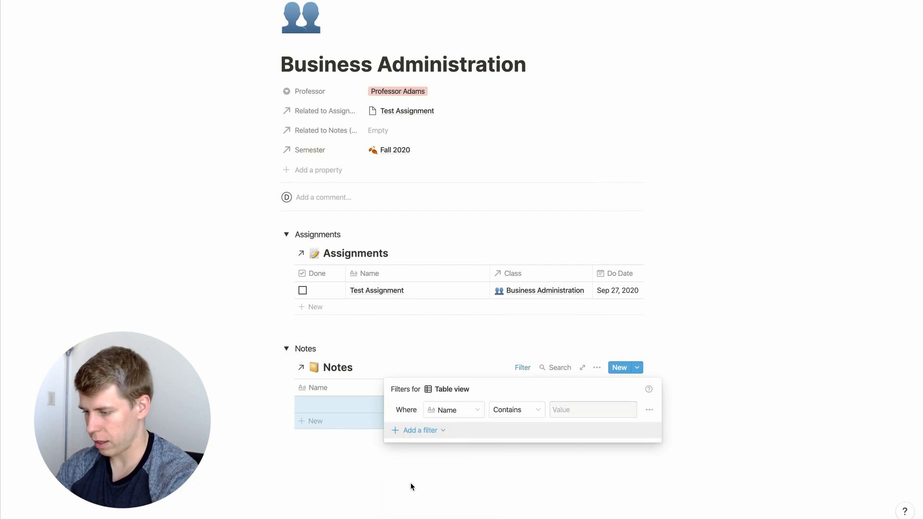
pyautogui.click(453, 409)
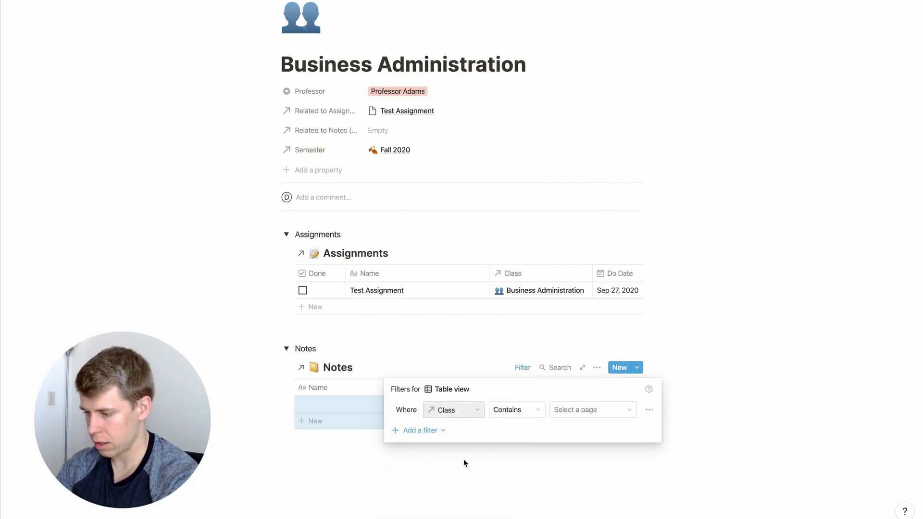
pyautogui.click(592, 409)
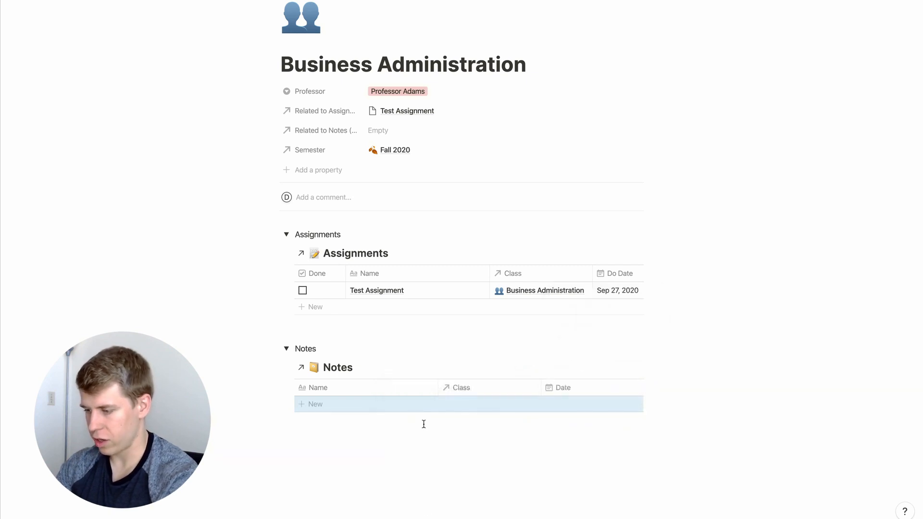
pyautogui.click(316, 404)
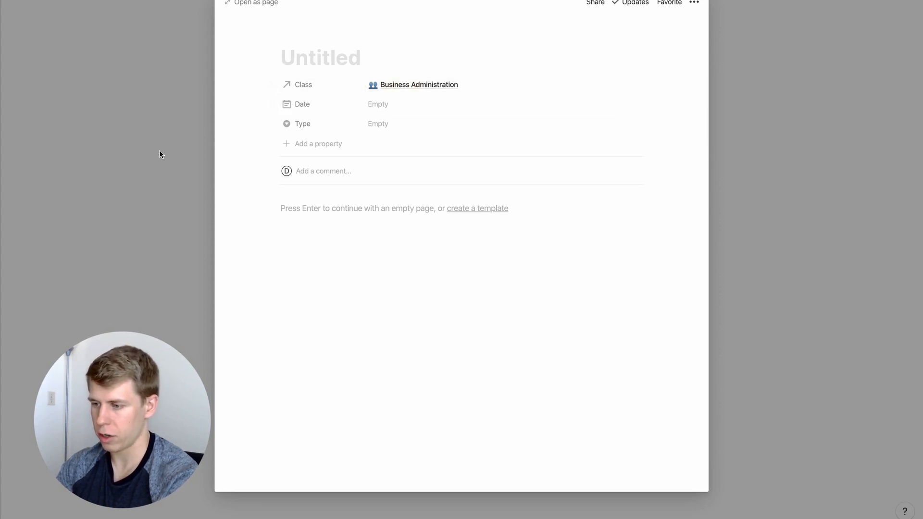
# Close the note preview and navigate back to the Back To School Setup dashboard
pyautogui.click(419, 85)
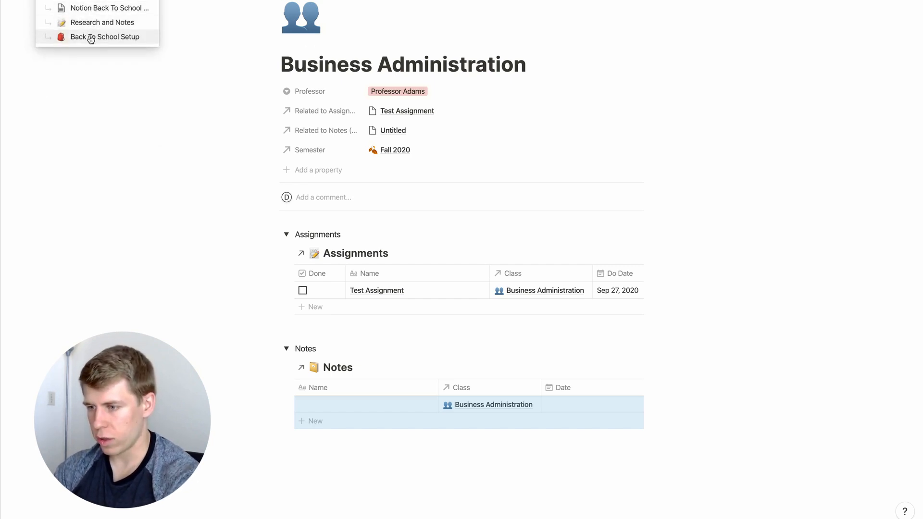
pyautogui.click(105, 37)
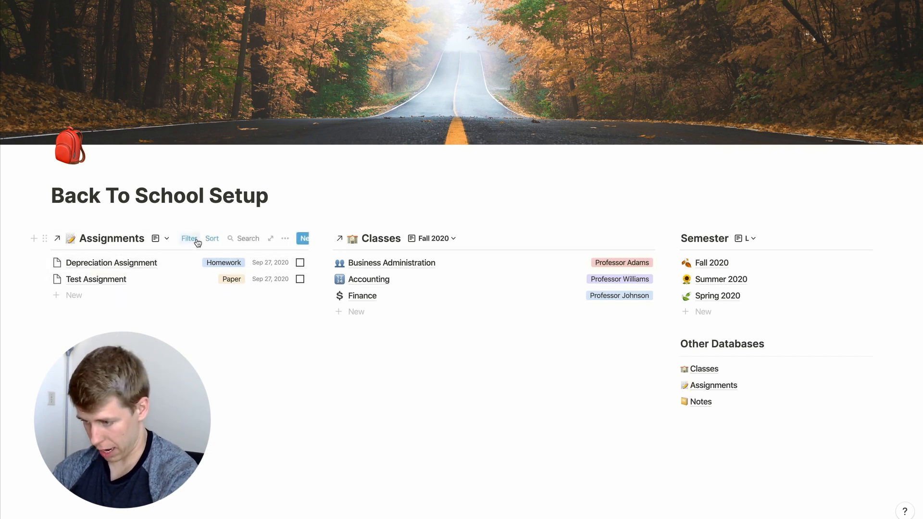
# Switch the dashboard Assignments to the Completed view and hide its Type property
pyautogui.click(189, 239)
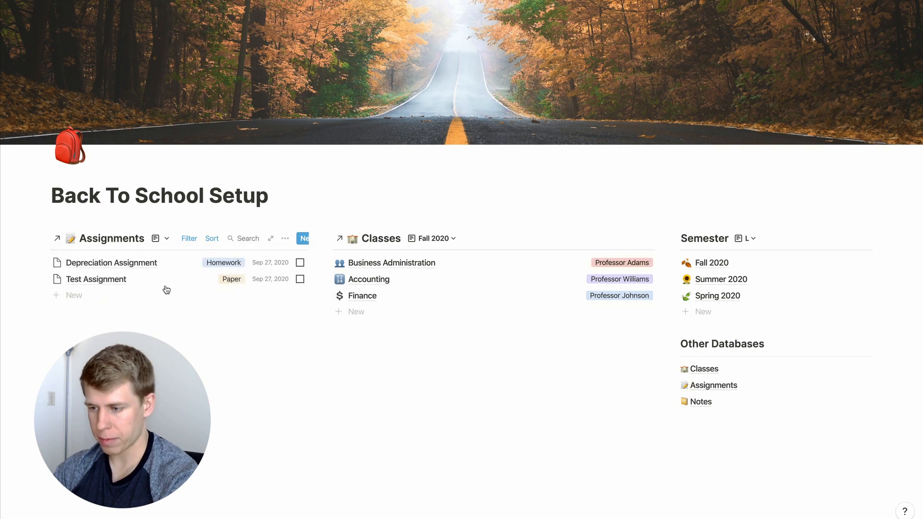
pyautogui.click(167, 239)
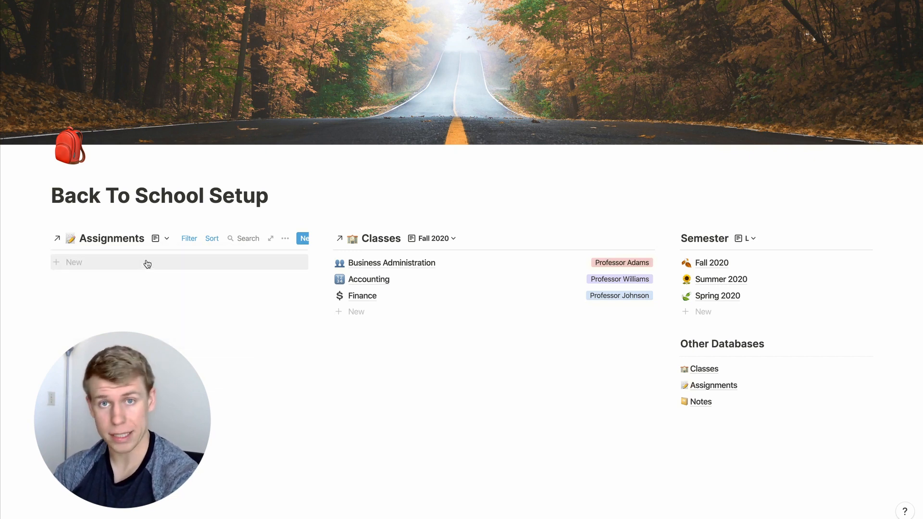
pyautogui.click(155, 239)
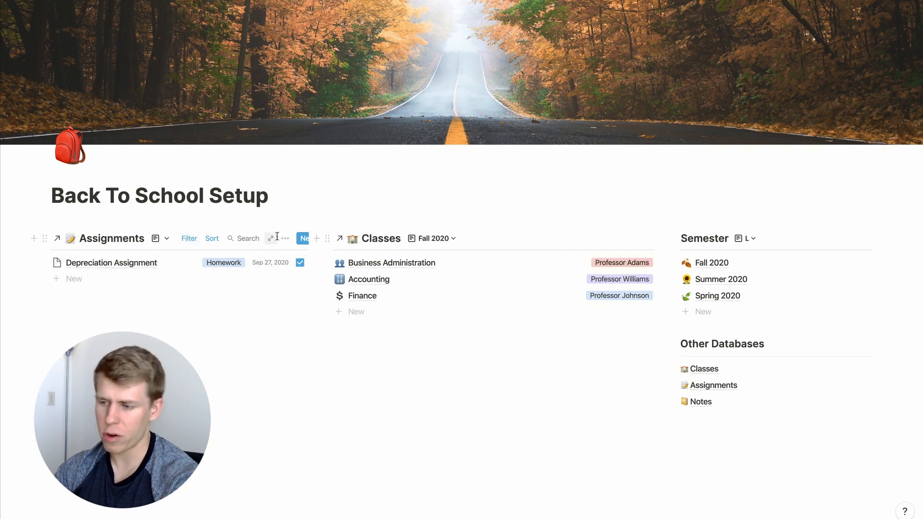
pyautogui.click(285, 239)
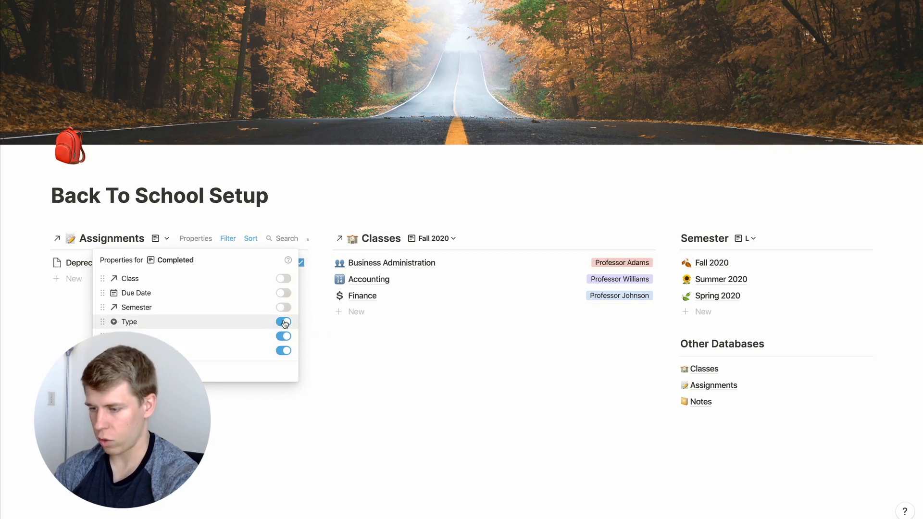
pyautogui.click(283, 322)
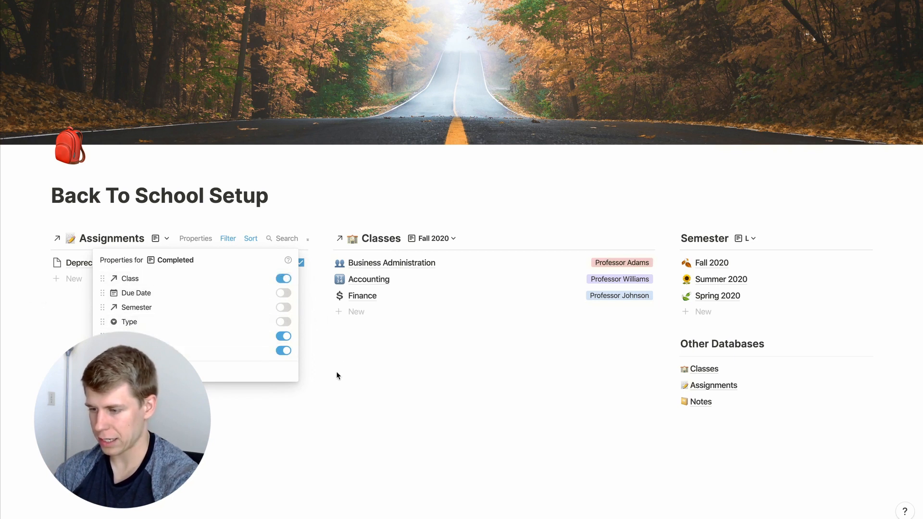
pyautogui.click(337, 376)
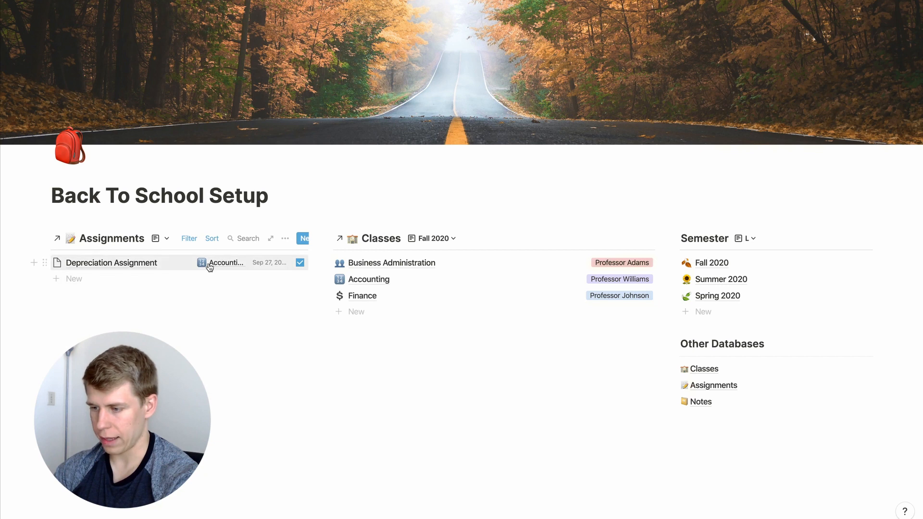
# Show the Type property again in the Assignments view's property settings
pyautogui.click(189, 239)
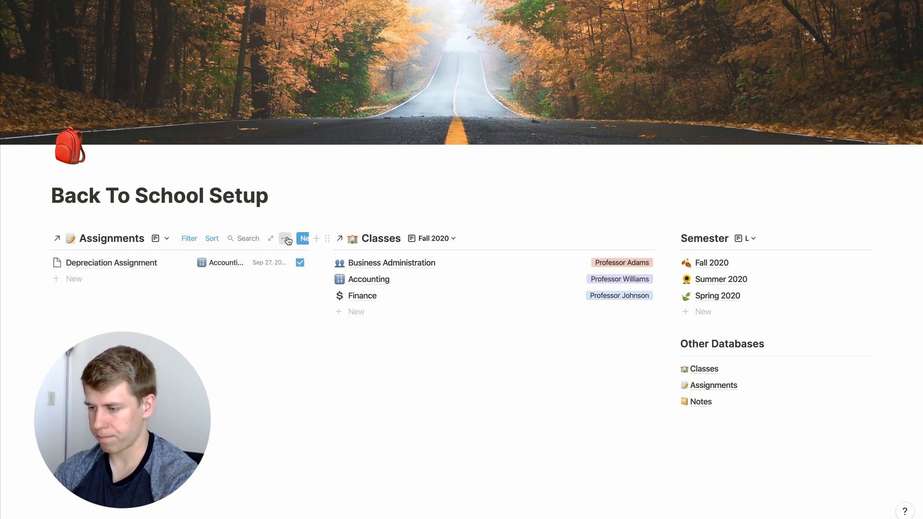
pyautogui.click(285, 238)
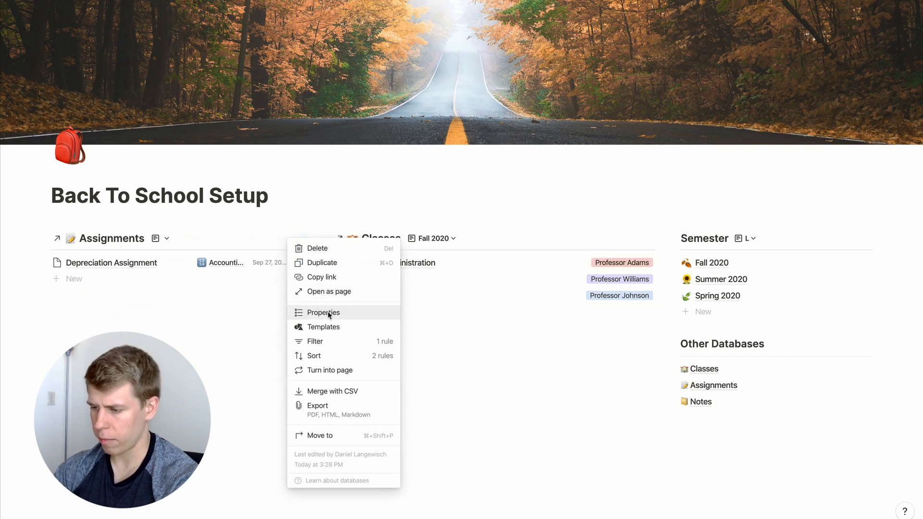
pyautogui.click(323, 312)
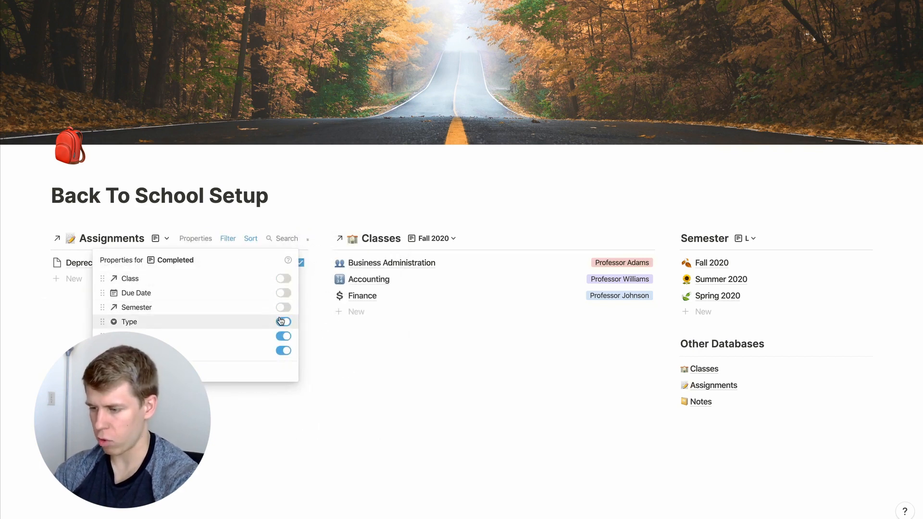
pyautogui.click(284, 321)
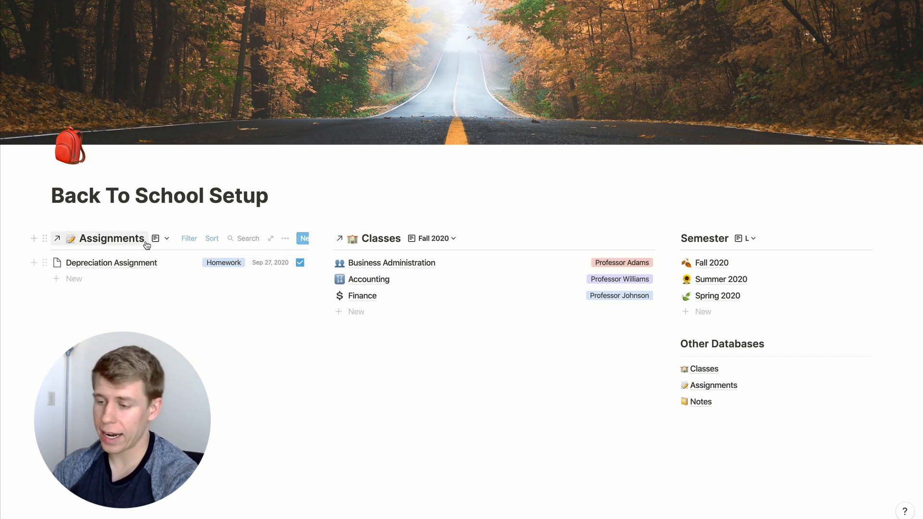
# Switch the dashboard Assignments view to Calendar and scroll to the September 2020 calendar
pyautogui.click(160, 239)
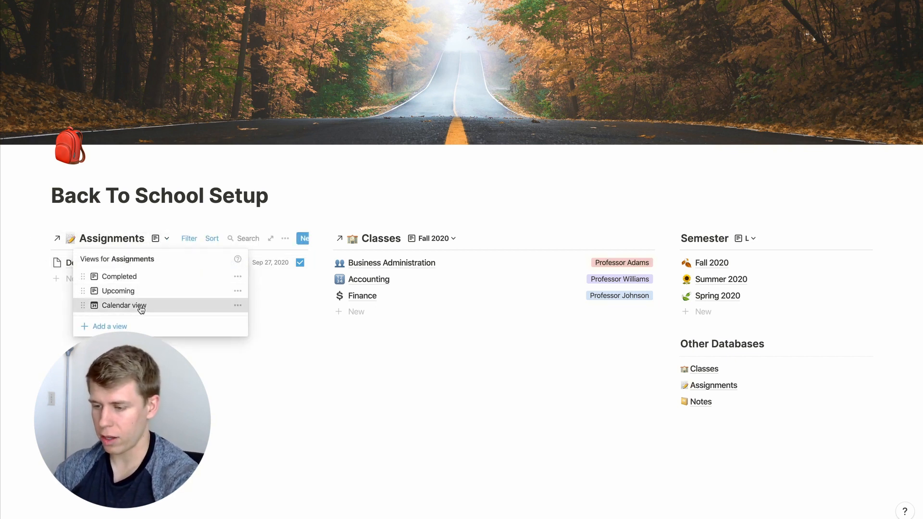
pyautogui.click(123, 305)
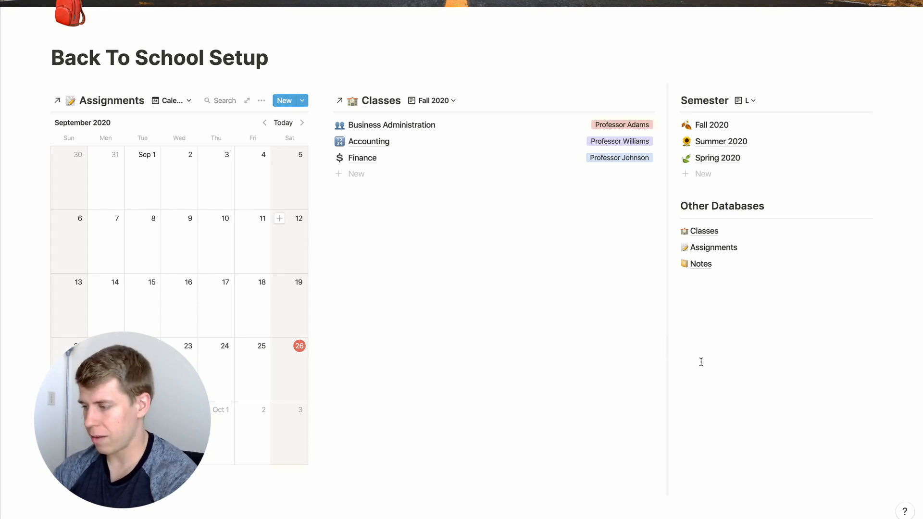
pyautogui.scroll(-3)
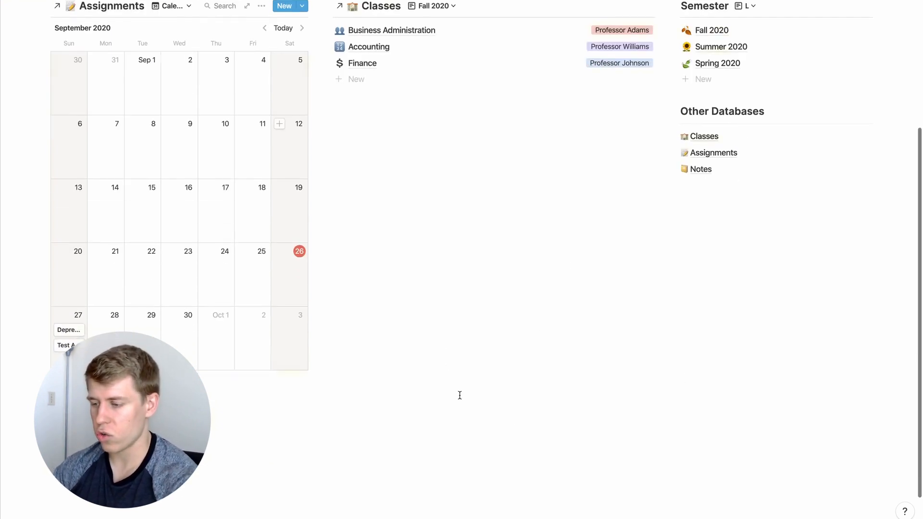
pyautogui.scroll(-3)
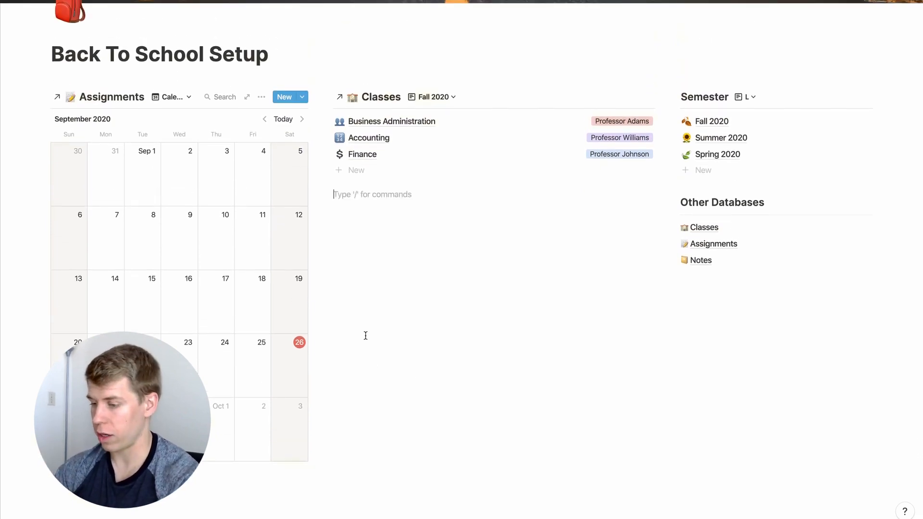
# Link the Notes database beneath Classes and open the new note's Class property
pyautogui.write('/c')
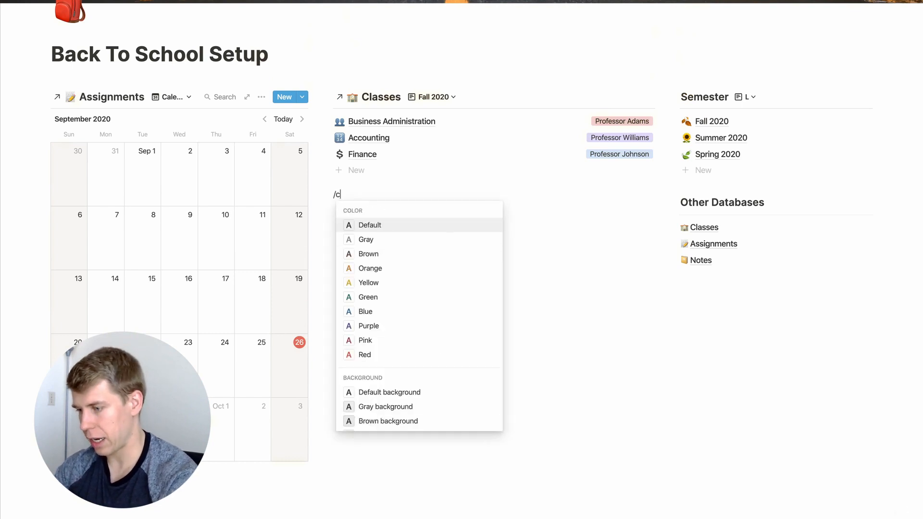
pyautogui.write('No')
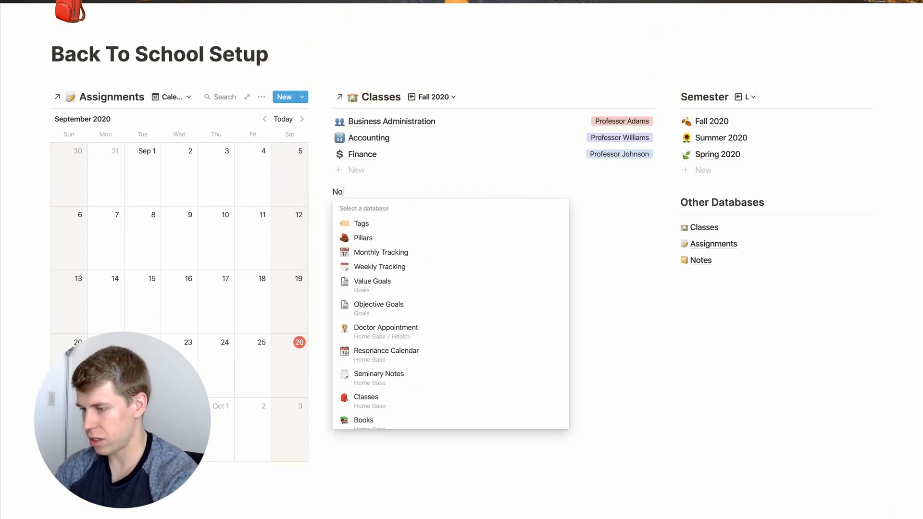
pyautogui.write('t')
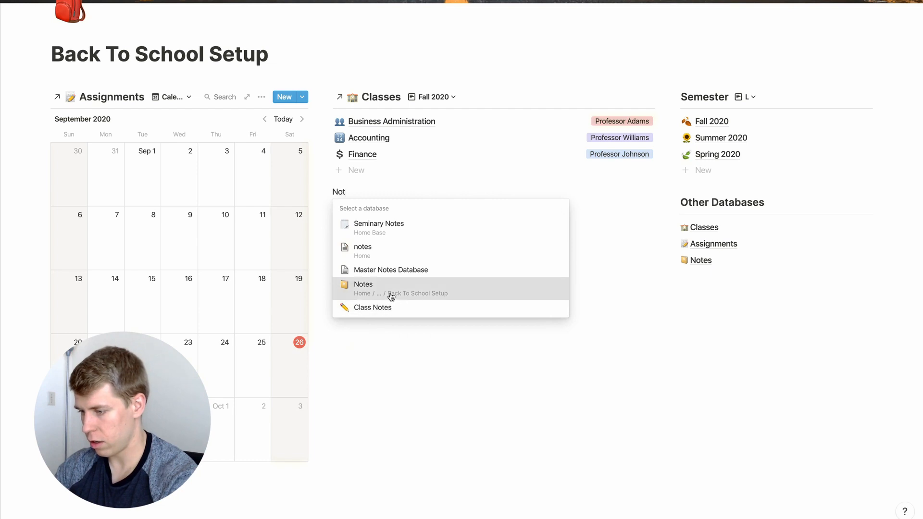
pyautogui.click(364, 288)
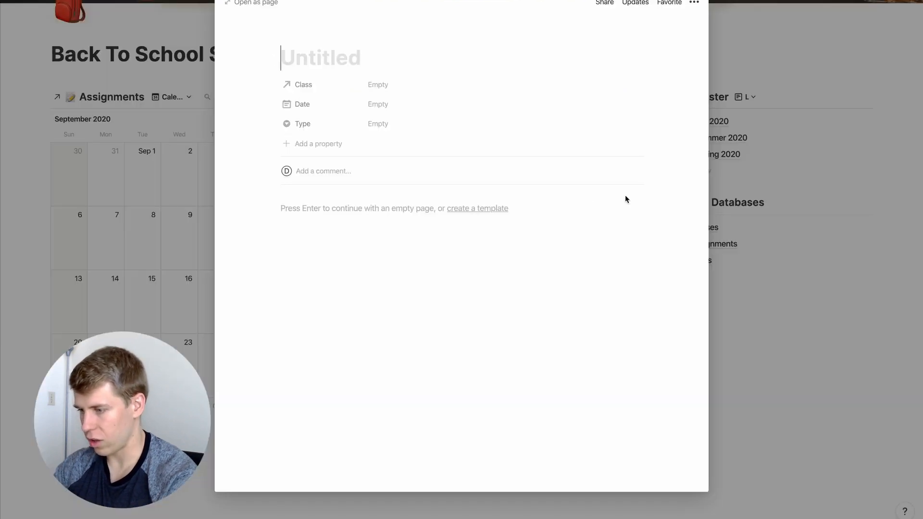
pyautogui.click(378, 84)
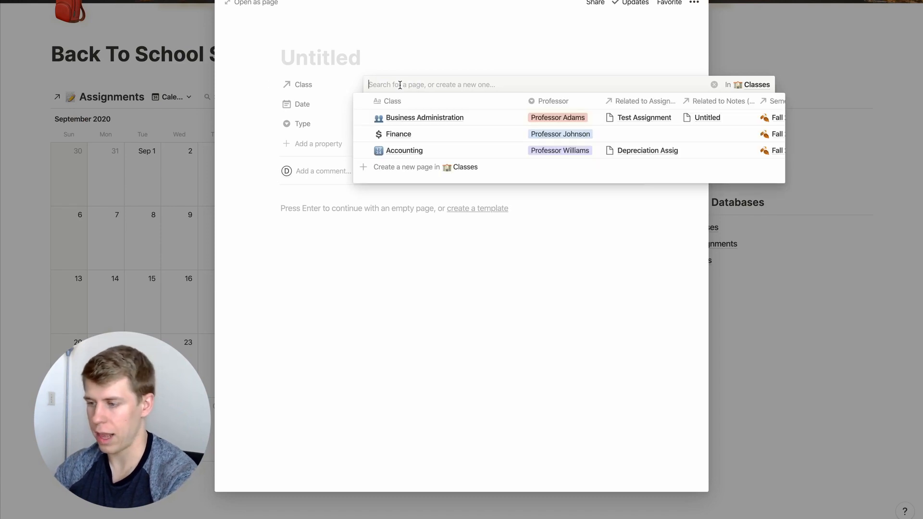
pyautogui.moveTo(785, 385)
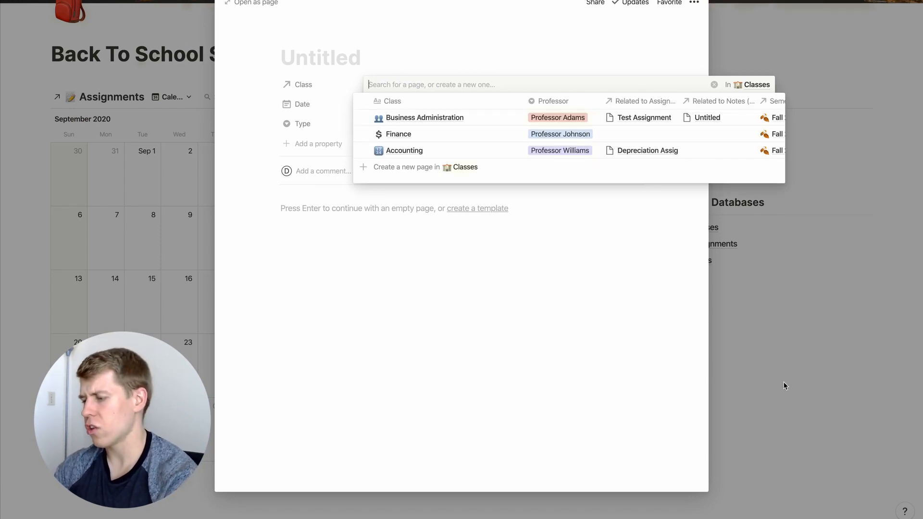